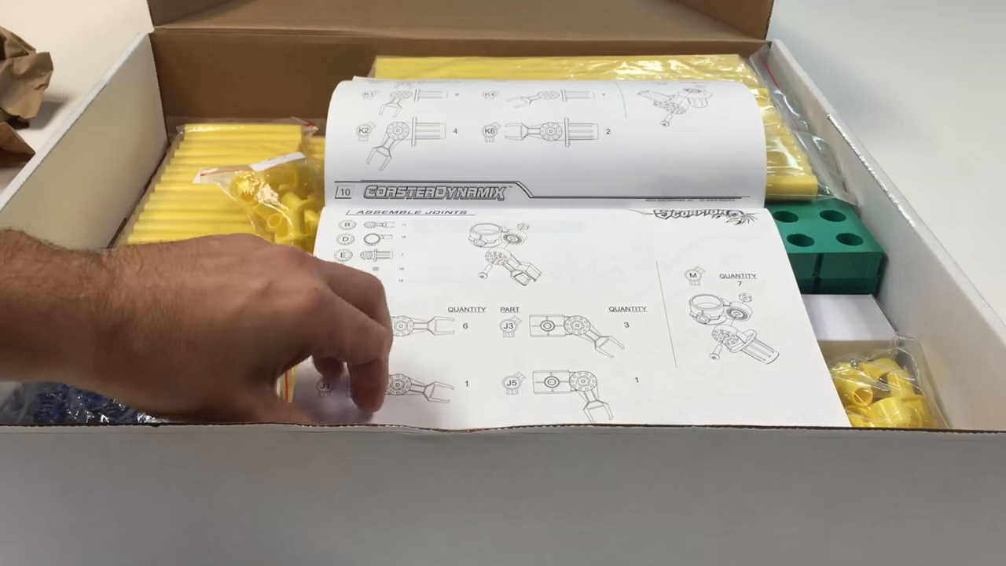
{"action": "left_click_drag", "start_coordinate": [330, 338], "coordinate": [314, 361]}
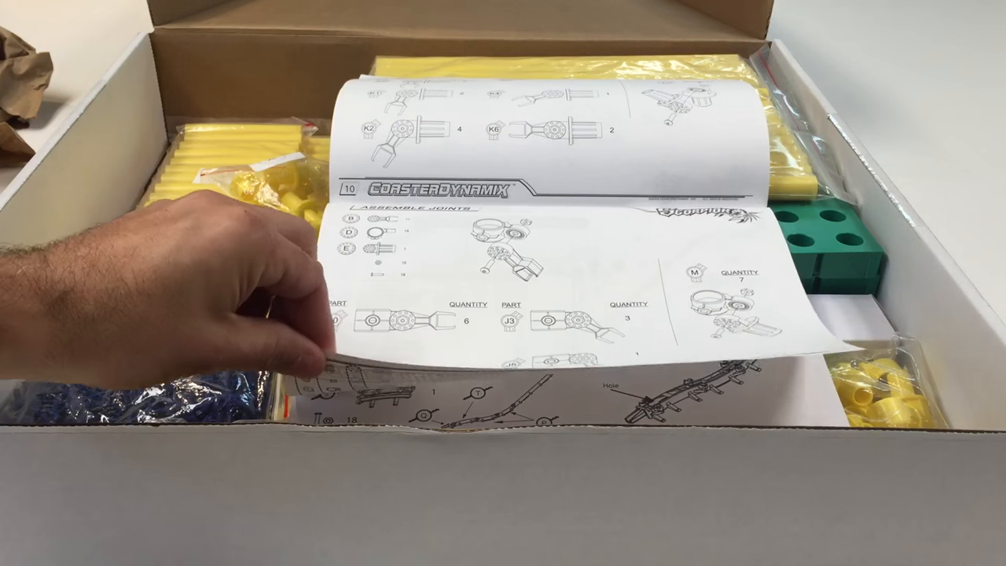